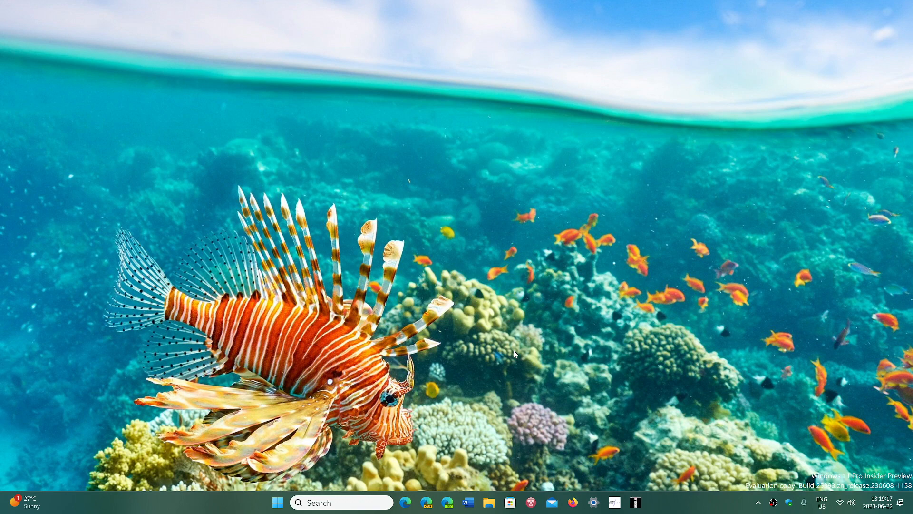
pyautogui.moveTo(412, 446)
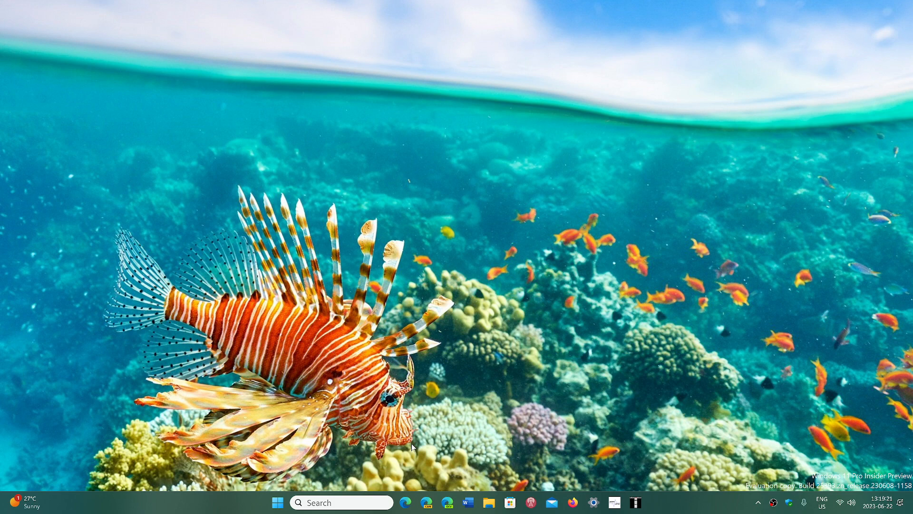
# Open the Windows taskbar search panel
pyautogui.click(342, 502)
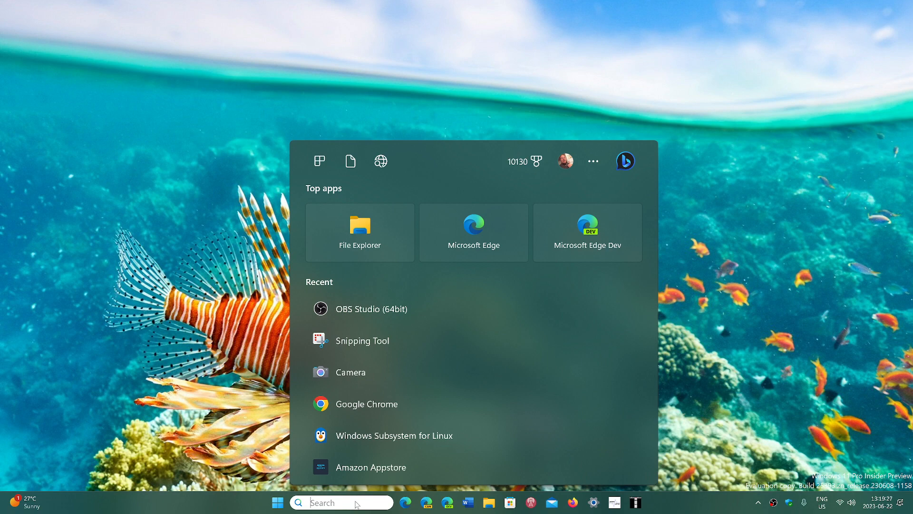
pyautogui.write('duck')
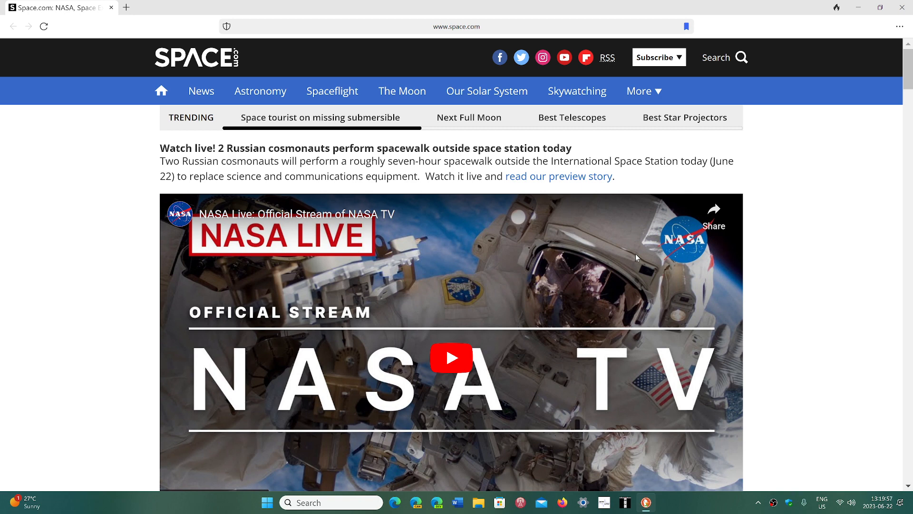
pyautogui.moveTo(822, 238)
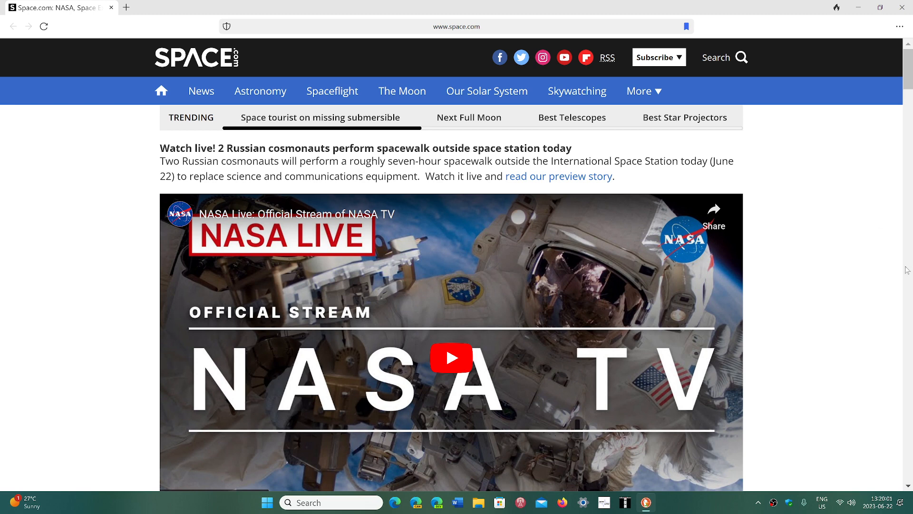
pyautogui.moveTo(829, 308)
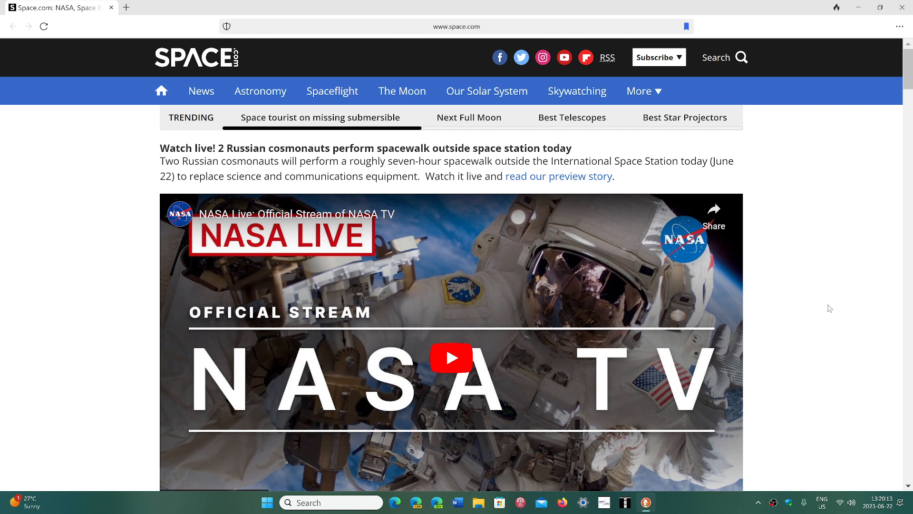
pyautogui.moveTo(865, 127)
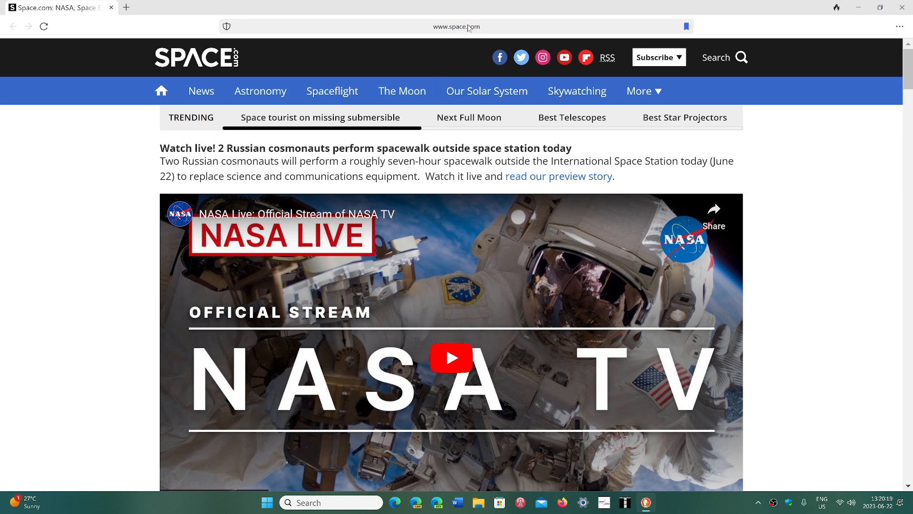
# Navigate to spaceweather.com and open the browser's ⋯ main menu
pyautogui.click(458, 26)
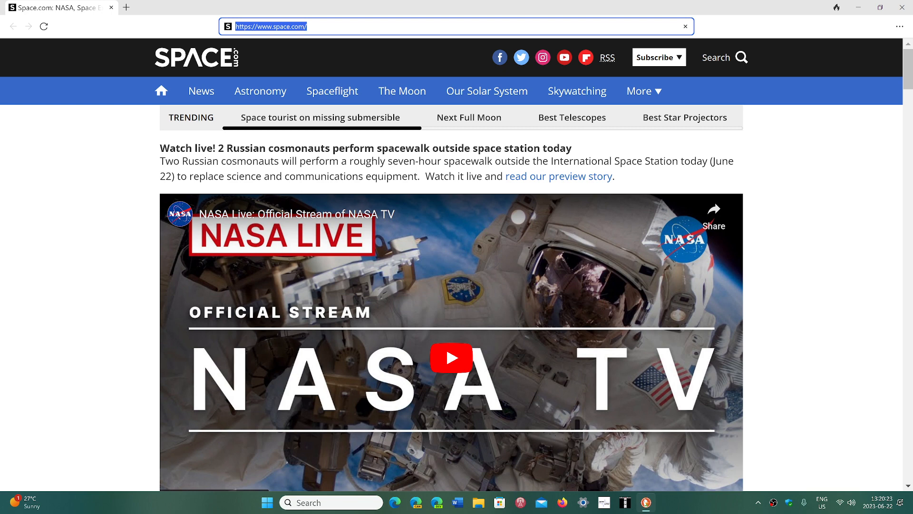
pyautogui.write('spacewer')
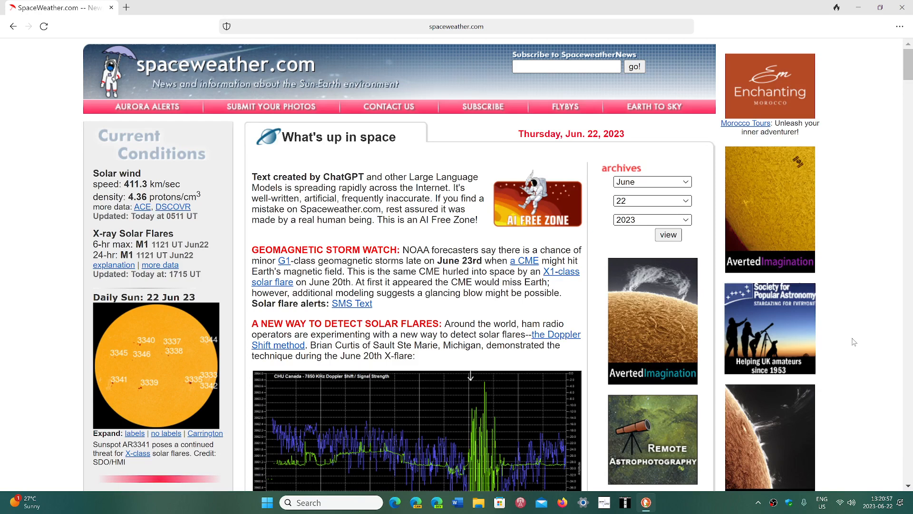
pyautogui.moveTo(884, 31)
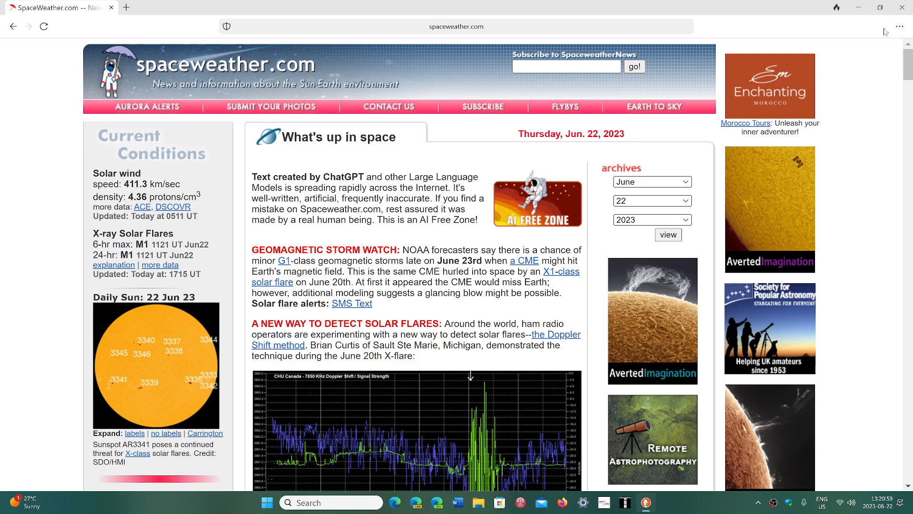
pyautogui.click(903, 26)
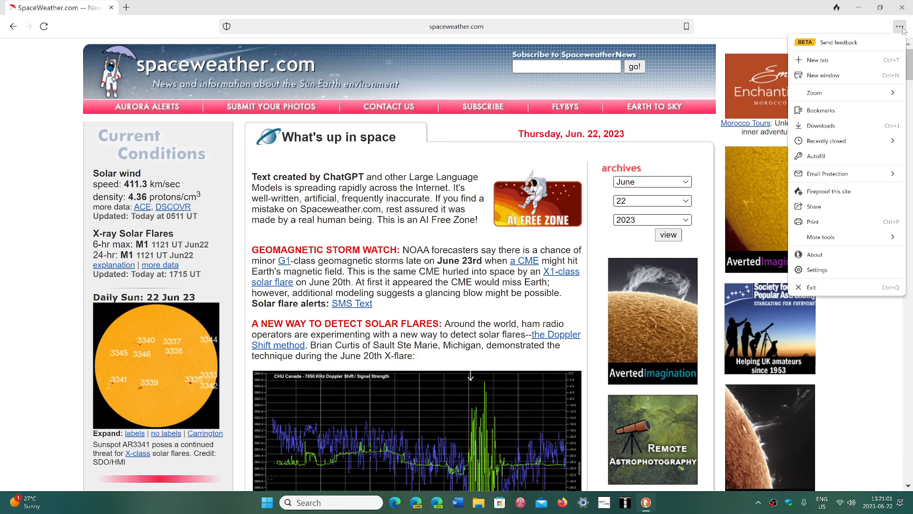
pyautogui.moveTo(817, 270)
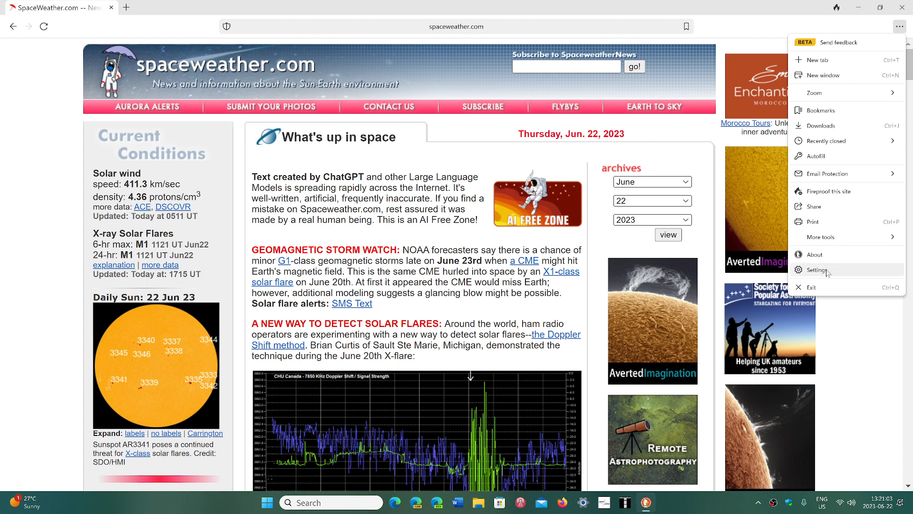
# Open Settings and scroll through General, Appearance, Privacy, Autofill, Downloads and Duck Player
pyautogui.click(813, 269)
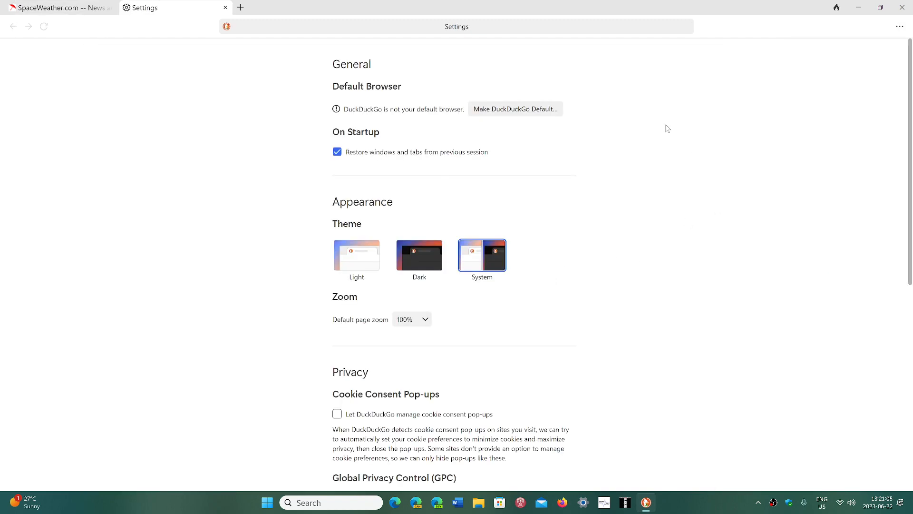
pyautogui.moveTo(900, 224)
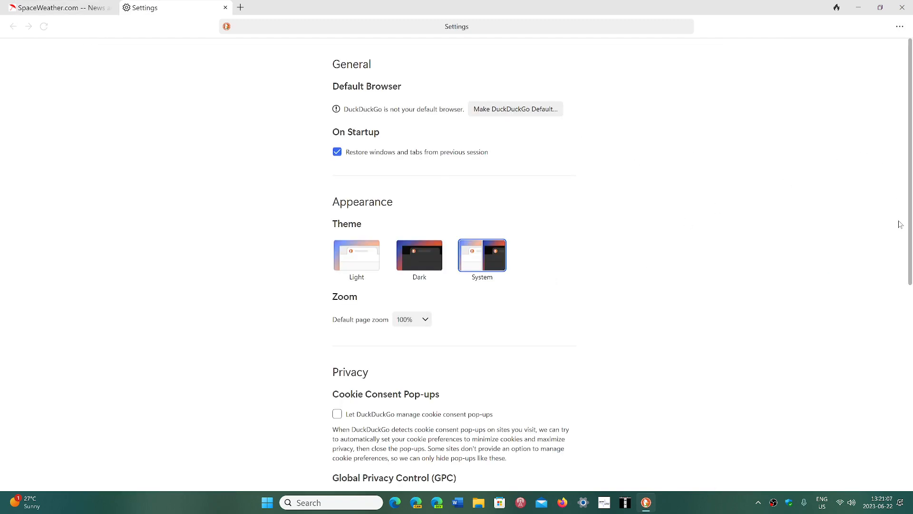
pyautogui.scroll(-3)
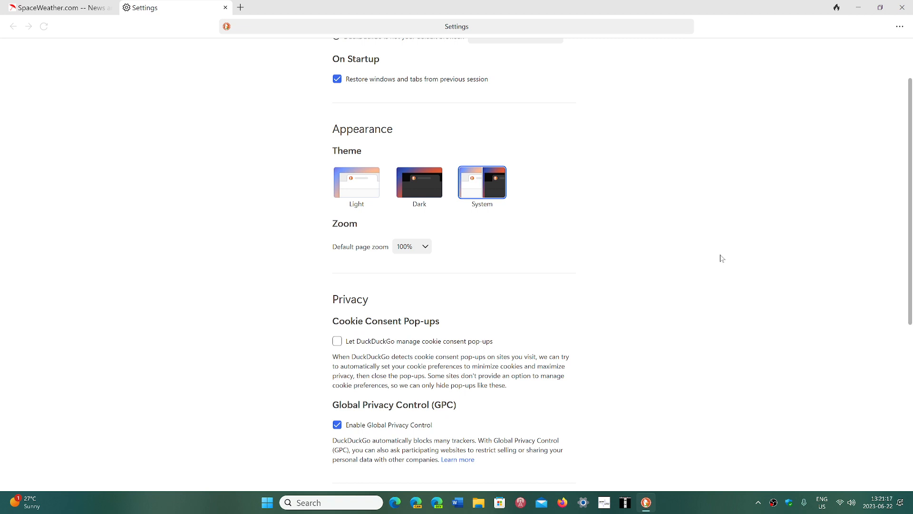
pyautogui.moveTo(441, 453)
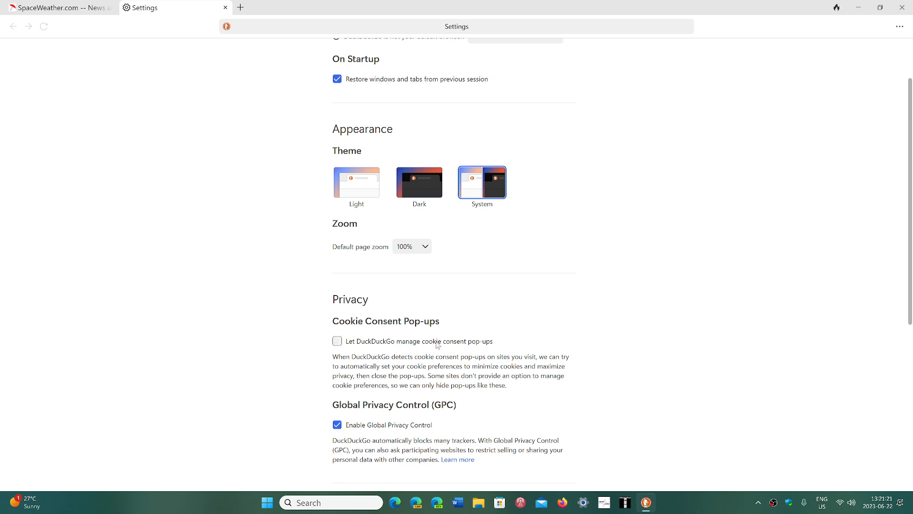
pyautogui.moveTo(666, 367)
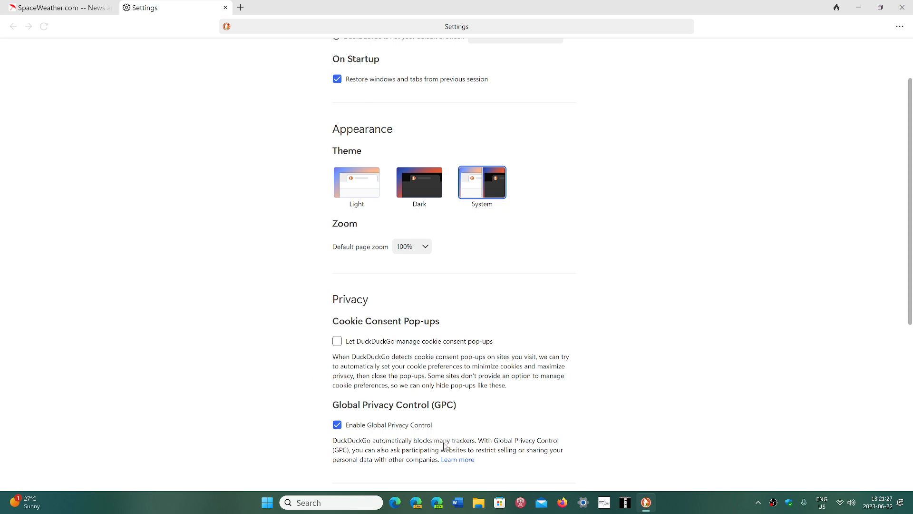
pyautogui.moveTo(903, 307)
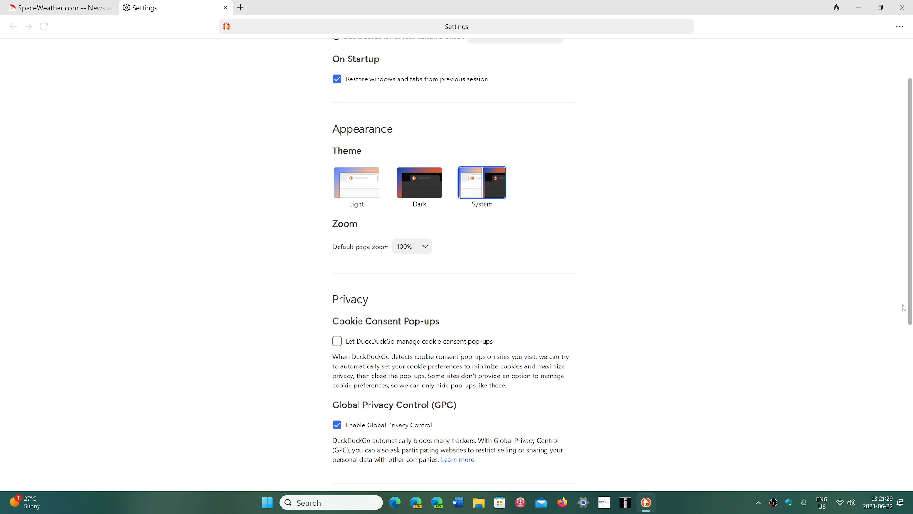
pyautogui.scroll(-3)
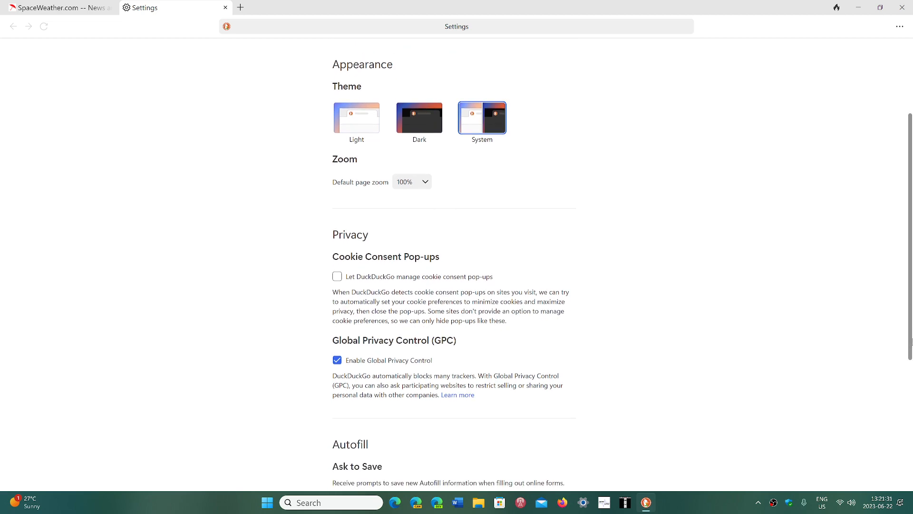
pyautogui.scroll(-3)
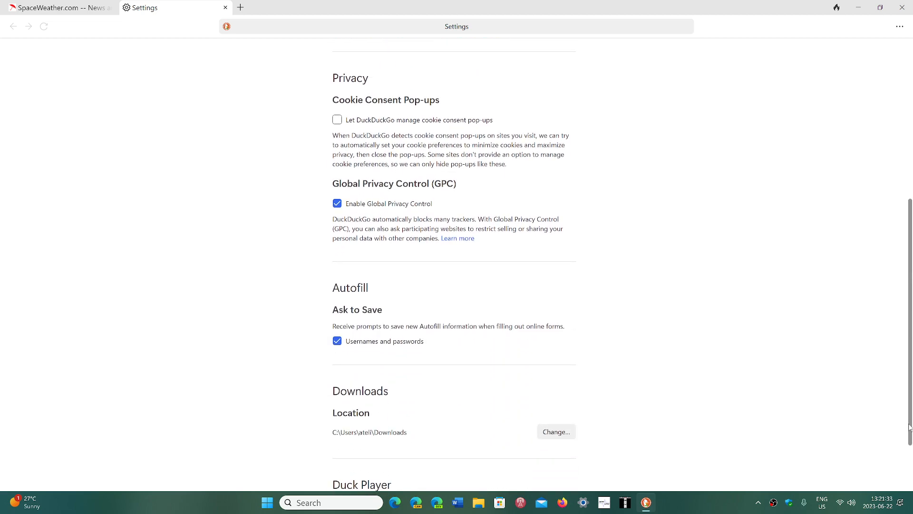
pyautogui.scroll(-3)
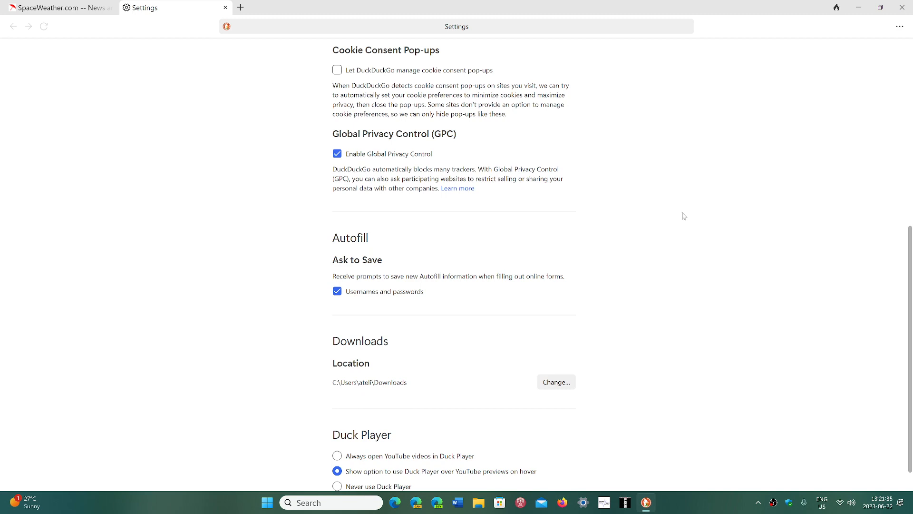
pyautogui.scroll(-3)
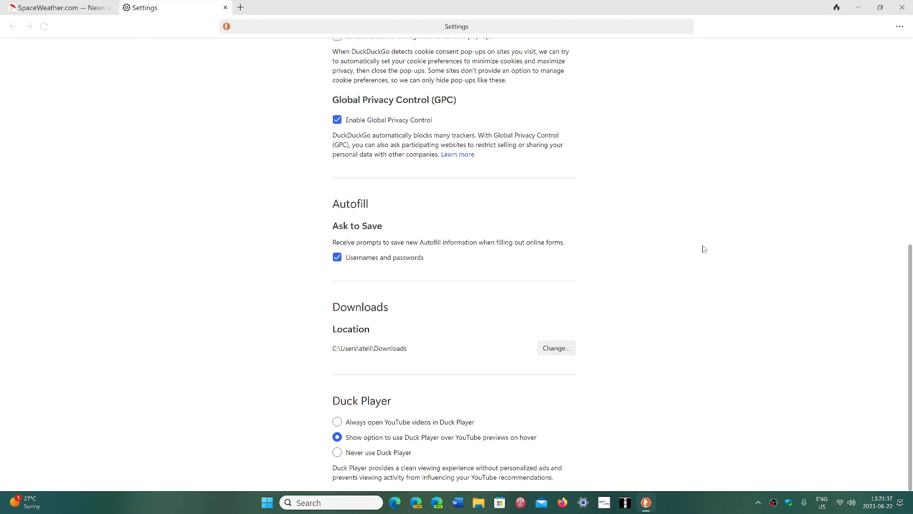
pyautogui.scroll(3)
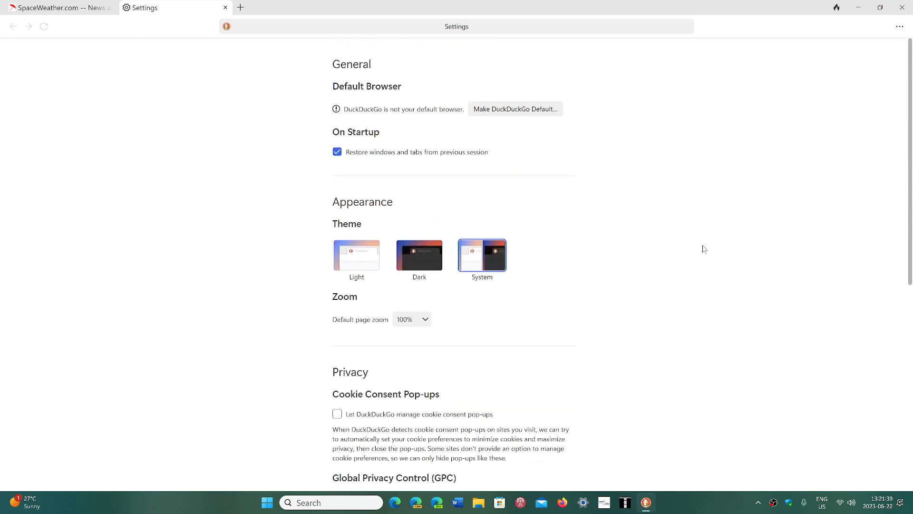
pyautogui.moveTo(687, 111)
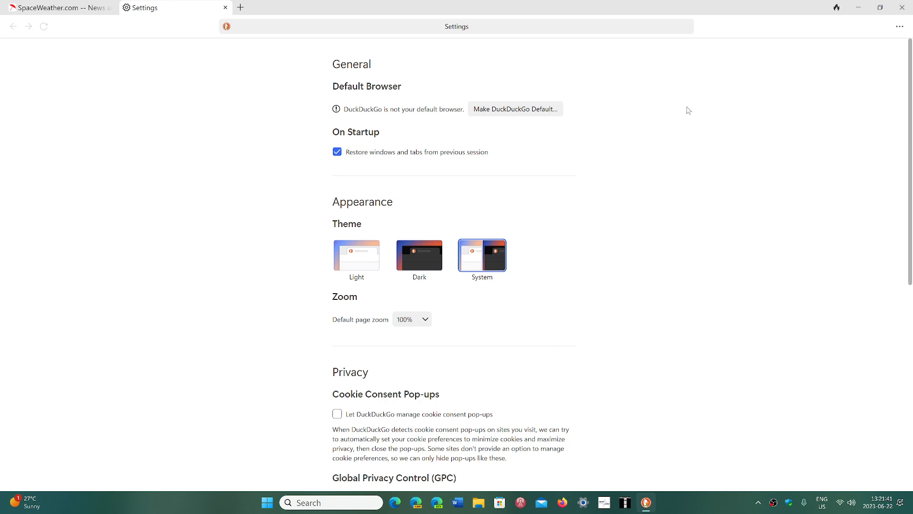
pyautogui.moveTo(164, 71)
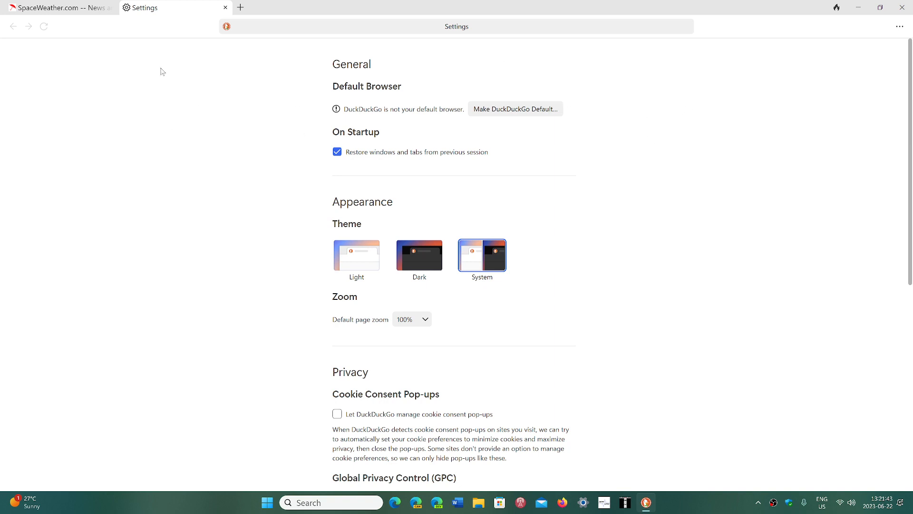
pyautogui.moveTo(241, 245)
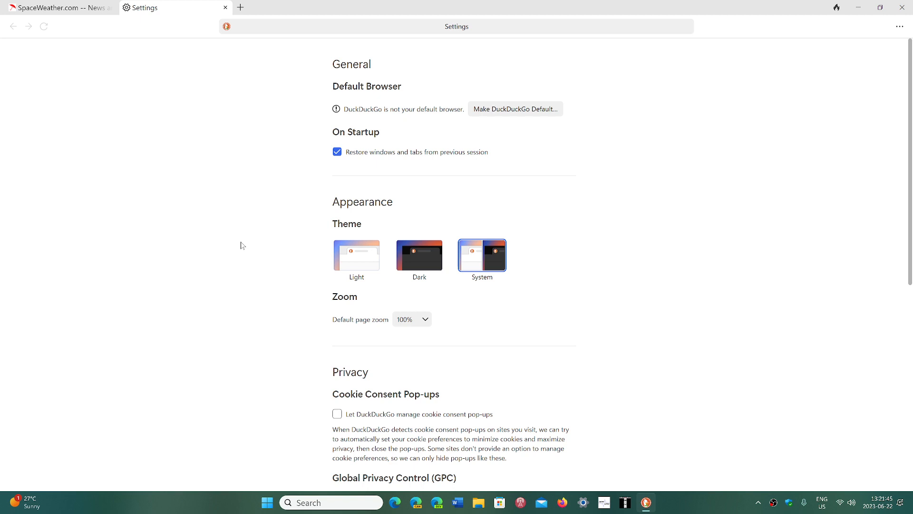
# Choose the Dark thumbnail under Appearance > Theme
pyautogui.click(419, 254)
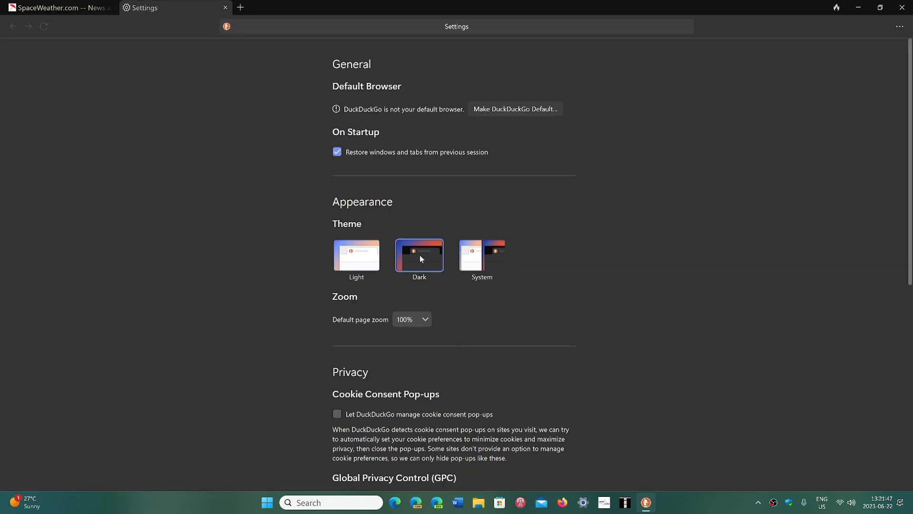
pyautogui.moveTo(619, 260)
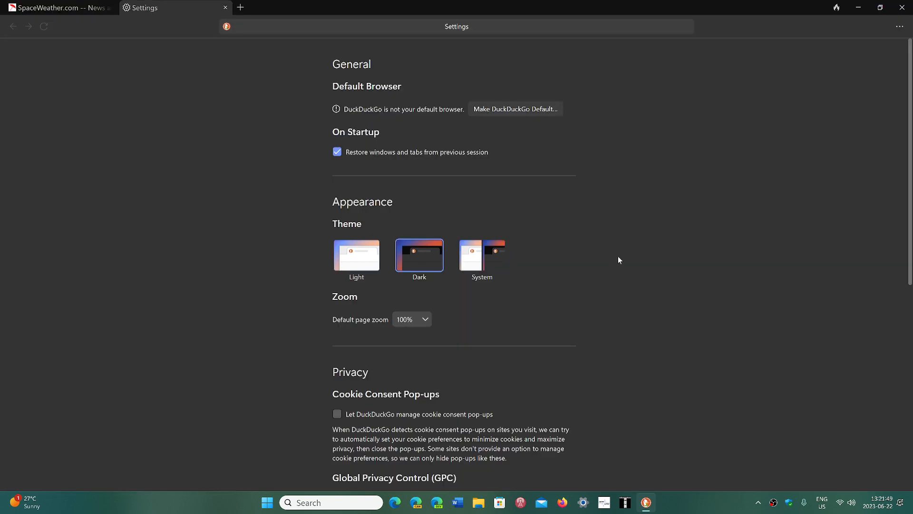
pyautogui.moveTo(571, 49)
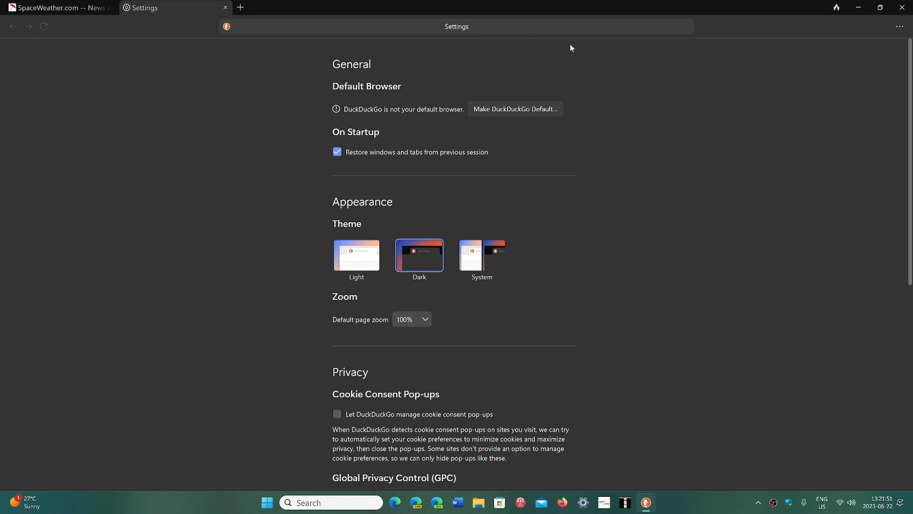
pyautogui.moveTo(722, 68)
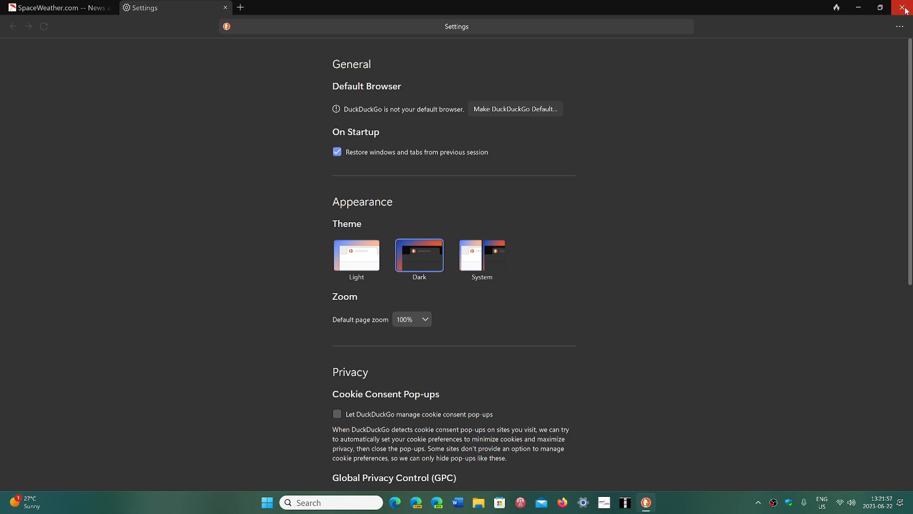
pyautogui.moveTo(694, 204)
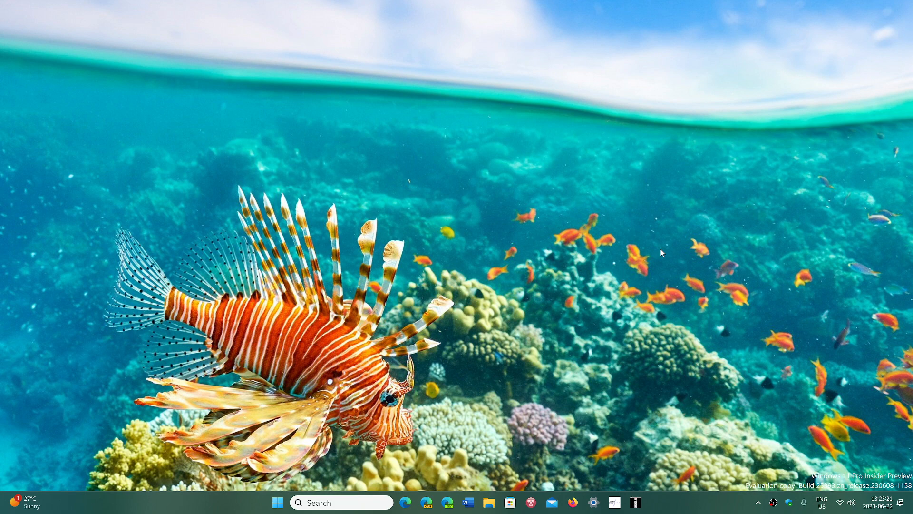
pyautogui.moveTo(694, 277)
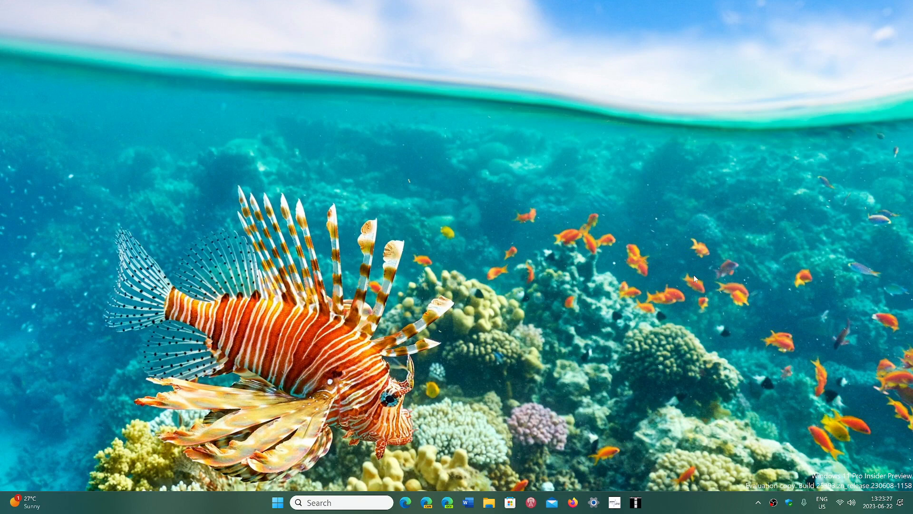
pyautogui.moveTo(509, 247)
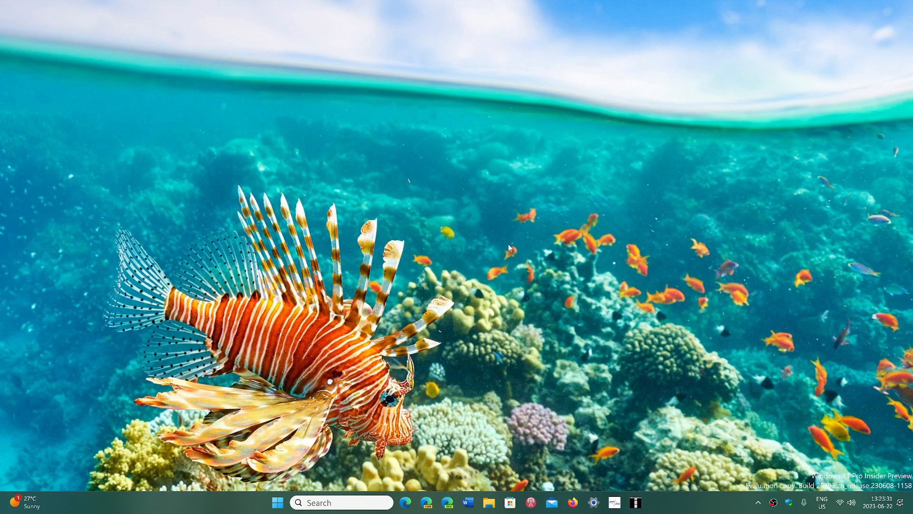